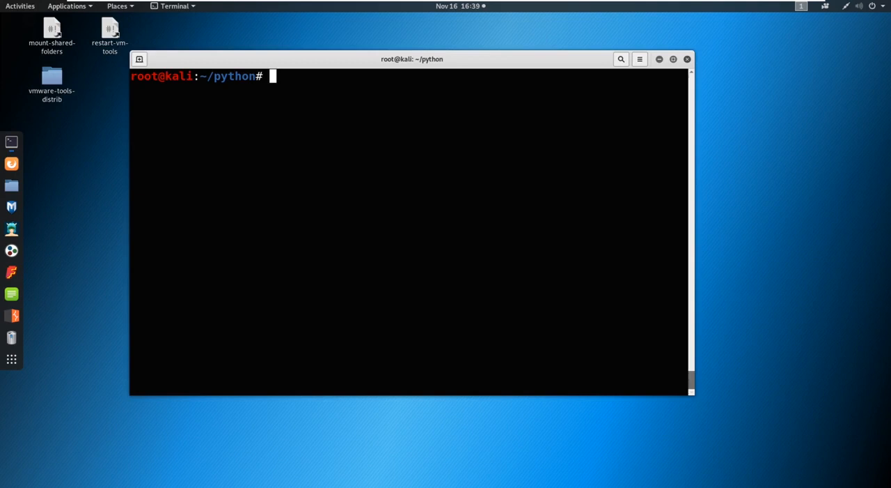
Run 'gedit s.py&' in the python folder to open s.py in the background
{"action": "type", "text": "gedit s.p"}
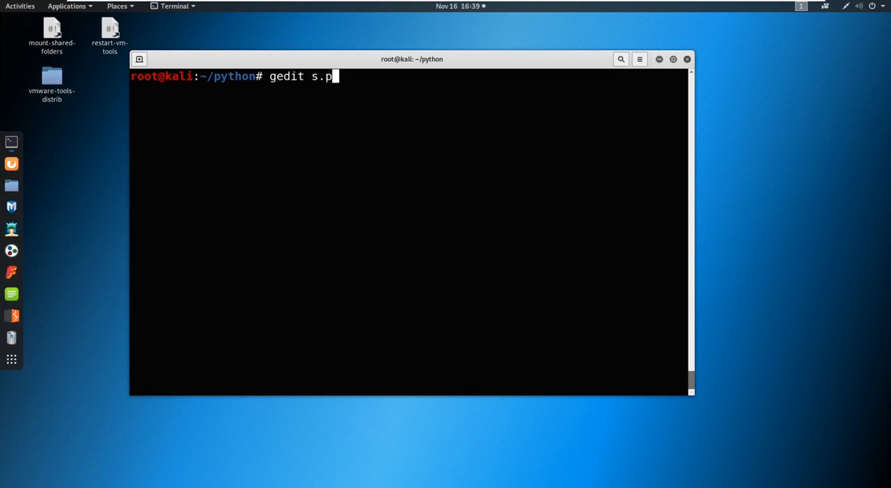
{"action": "type", "text": "y&"}
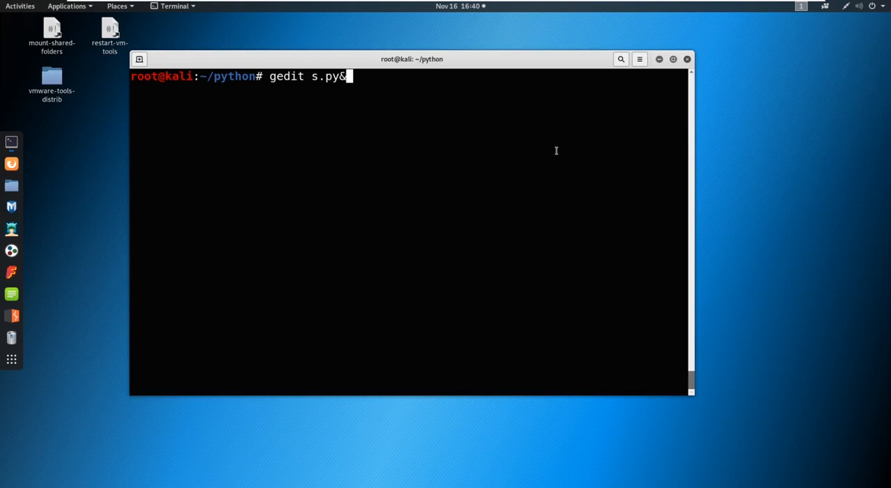
{"action": "mouse_move", "coordinate": [645, 155]}
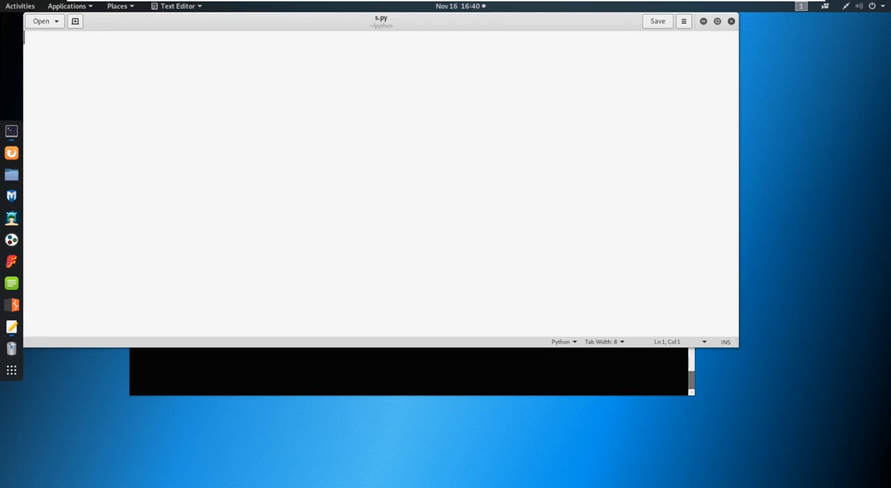
{"action": "mouse_move", "coordinate": [348, 166]}
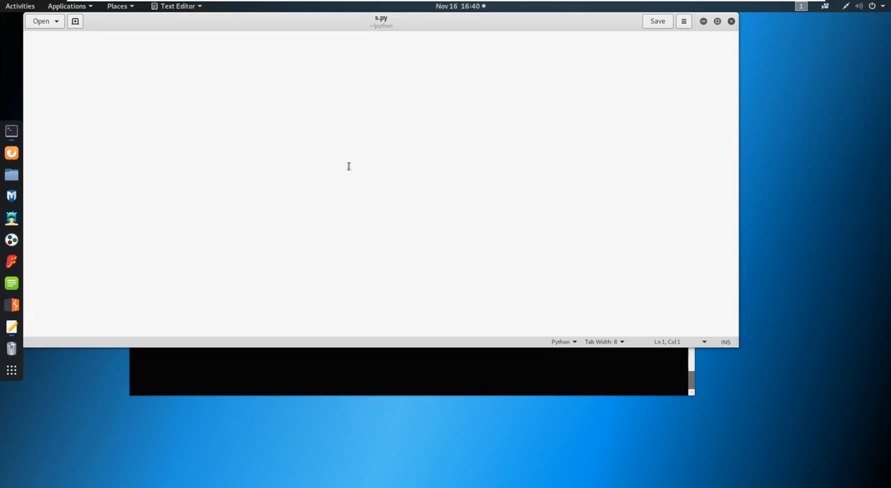
Write the '#!/bin/python3' shebang and 'import socket' lines at the top of s.py
{"action": "type", "text": "#!/"}
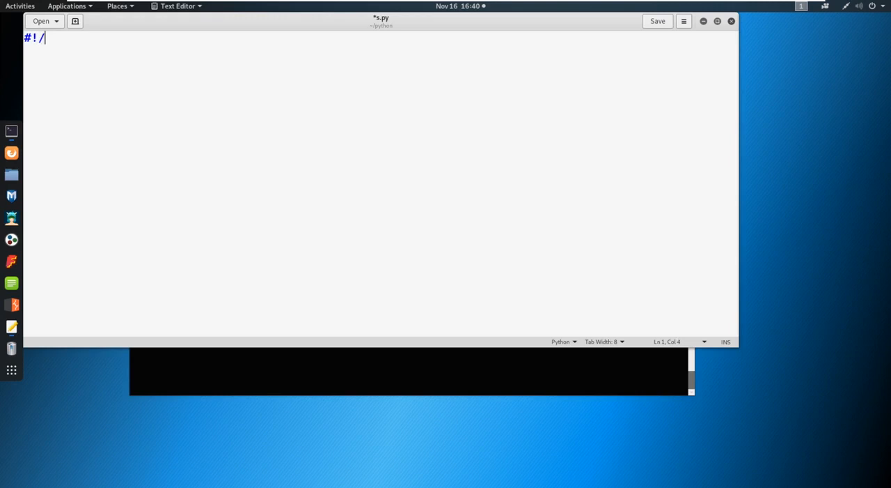
{"action": "type", "text": "bin/python3"}
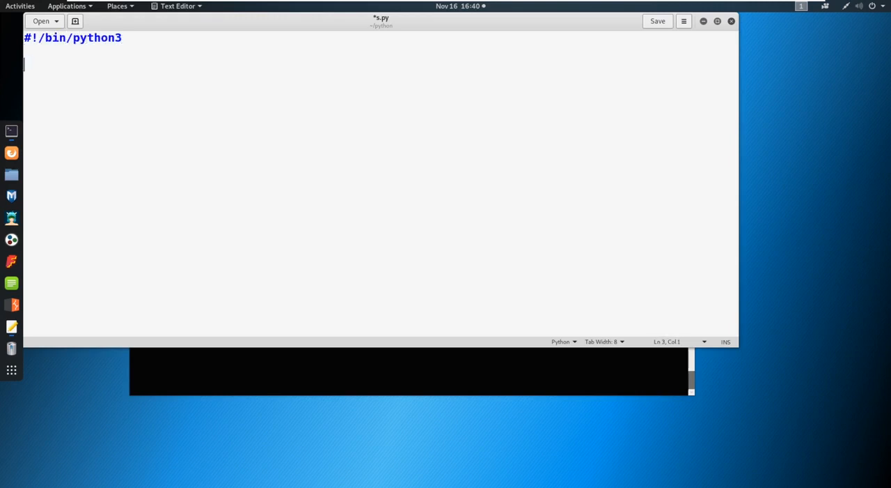
{"action": "type", "text": "import"}
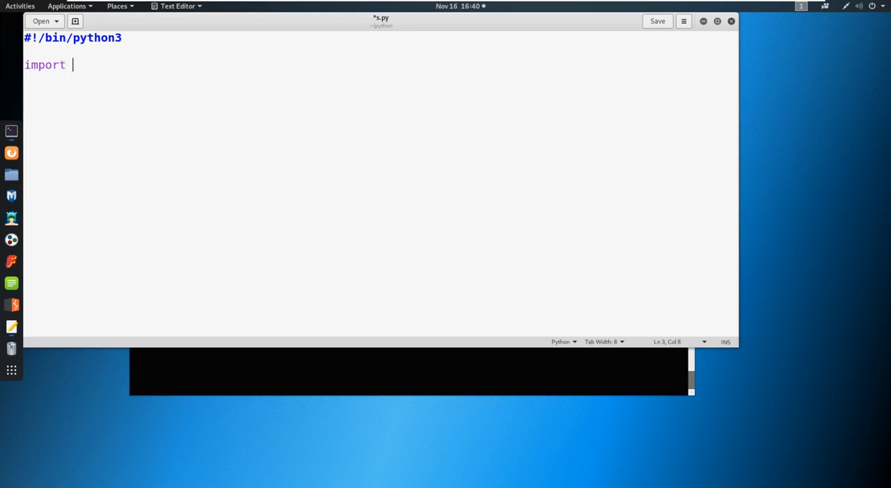
{"action": "type", "text": "sock"}
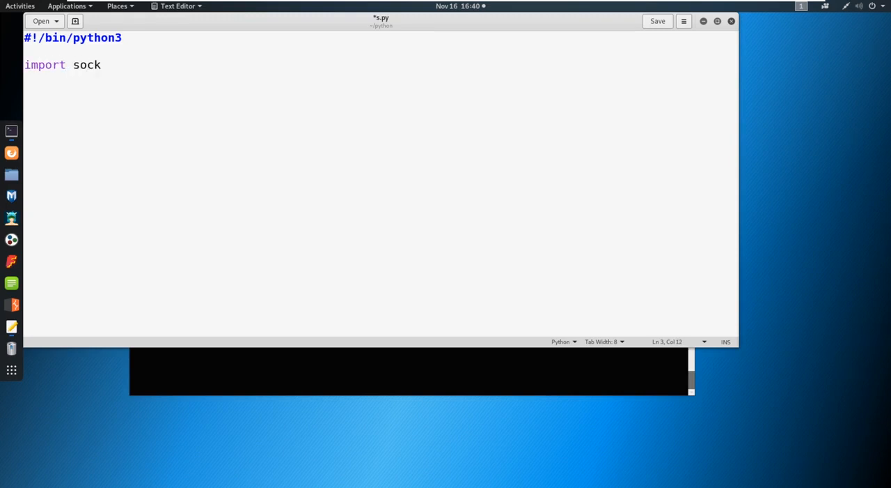
{"action": "type", "text": "et"}
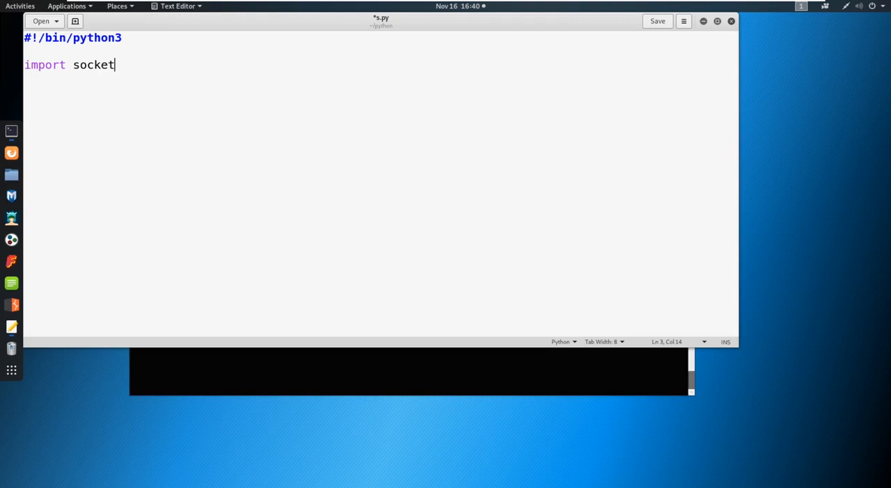
{"action": "key", "text": "Return"}
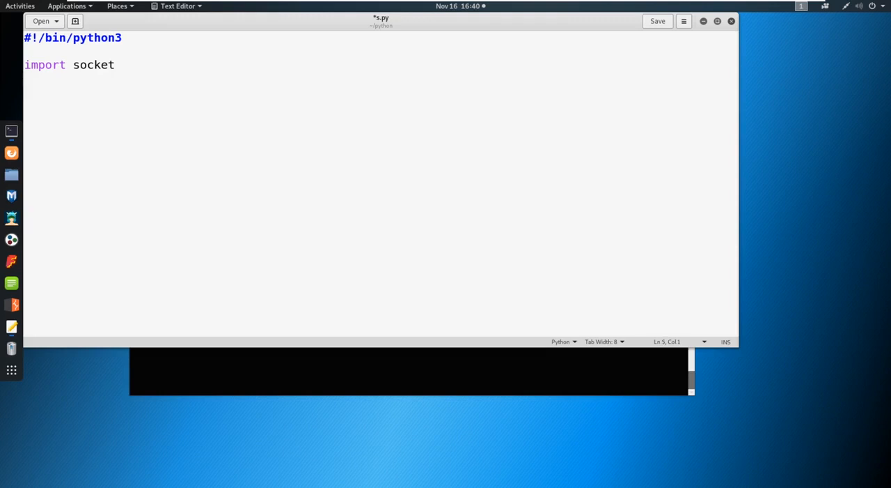
Add HOST = '127.0.0.1' and PORT = 7777 lines, then begin an 's' line
{"action": "type", "text": "HOST ="}
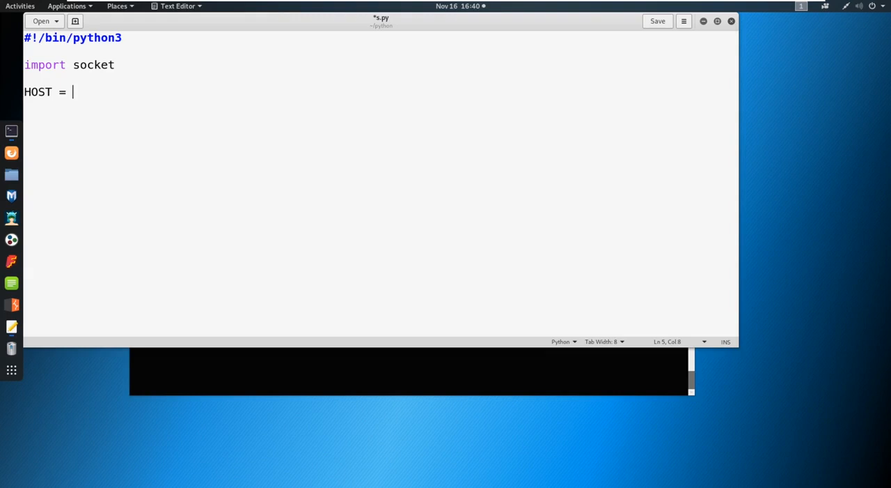
{"action": "type", "text": "'12"}
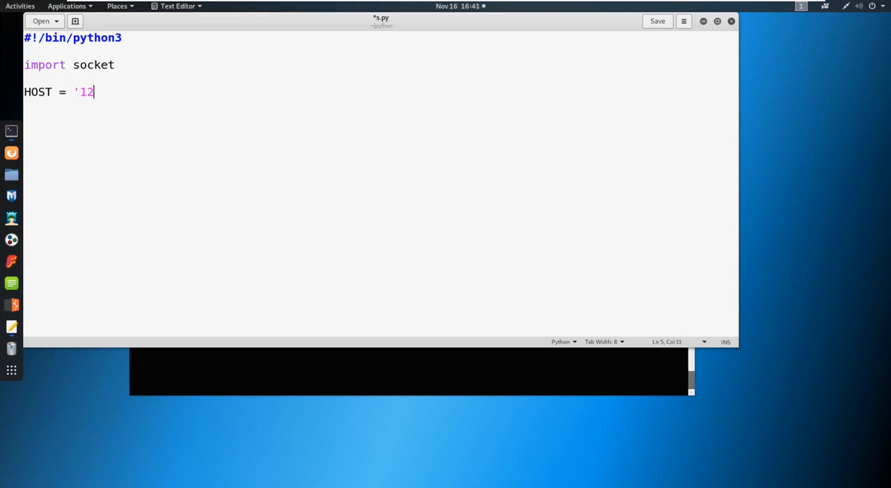
{"action": "type", "text": "7.0.0."}
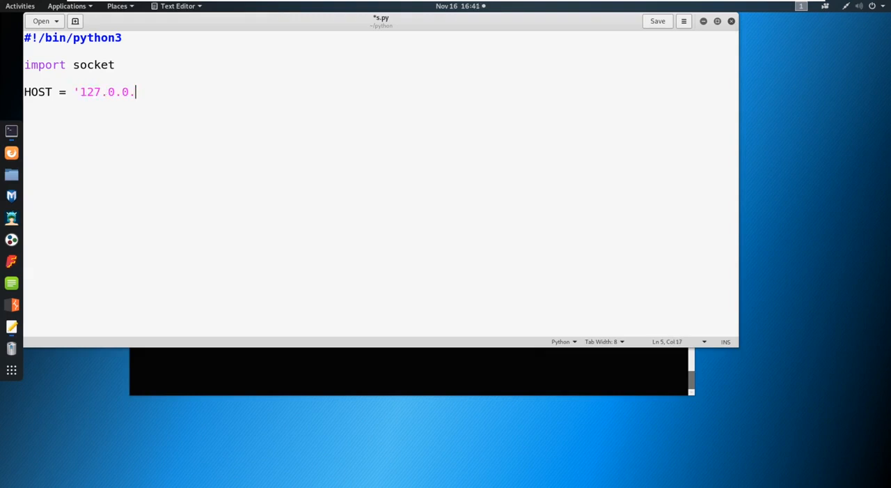
{"action": "type", "text": "1'"}
{"action": "type", "text": "PORT"}
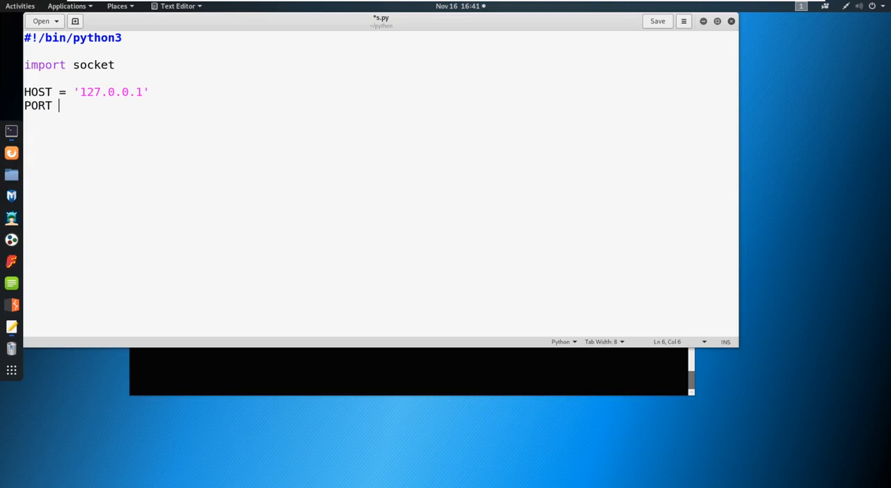
{"action": "type", "text": "-"}
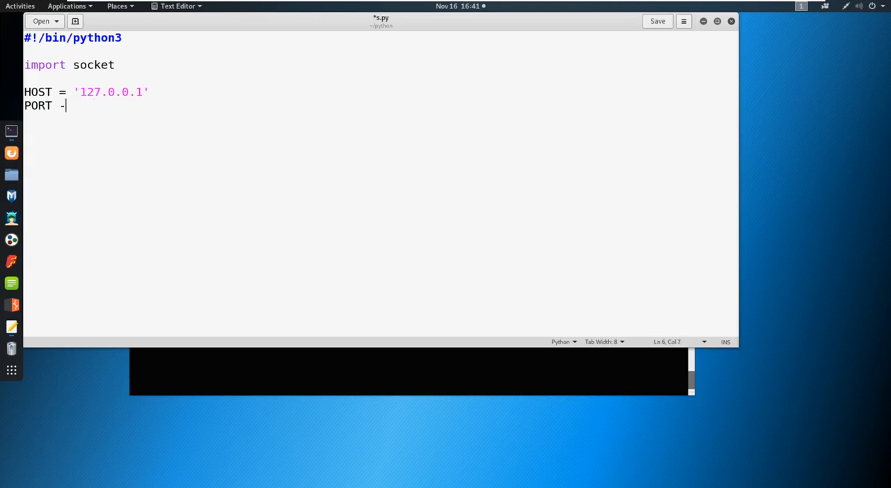
{"action": "type", "text": "= 7777"}
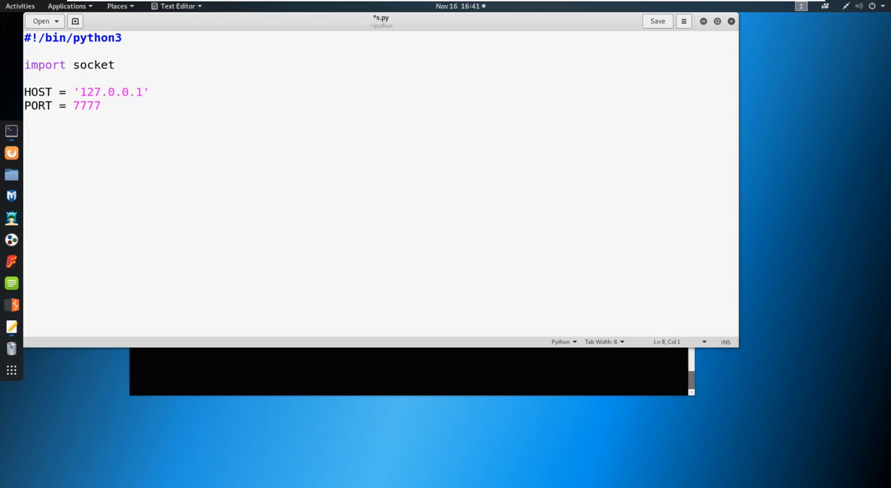
{"action": "type", "text": "s ="}
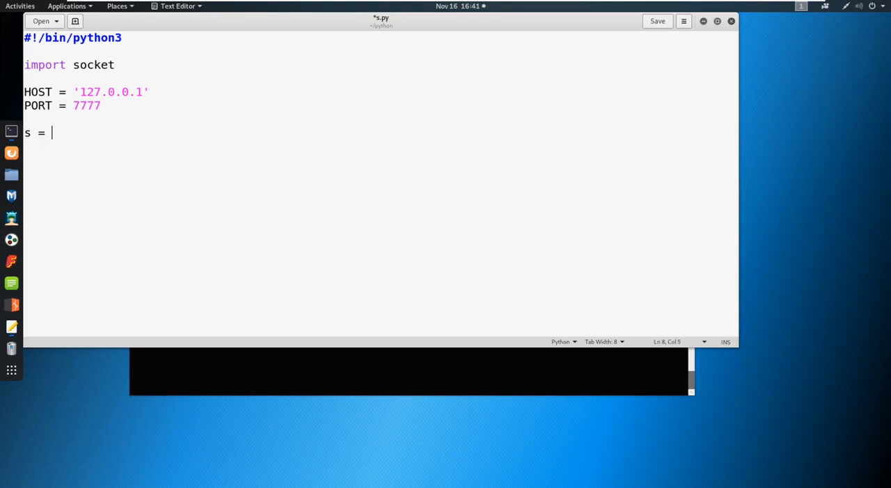
Complete the line as s = socket.socket(socket.AF_INET, socket.SOCK_STREAM)
{"action": "type", "text": "socket.so"}
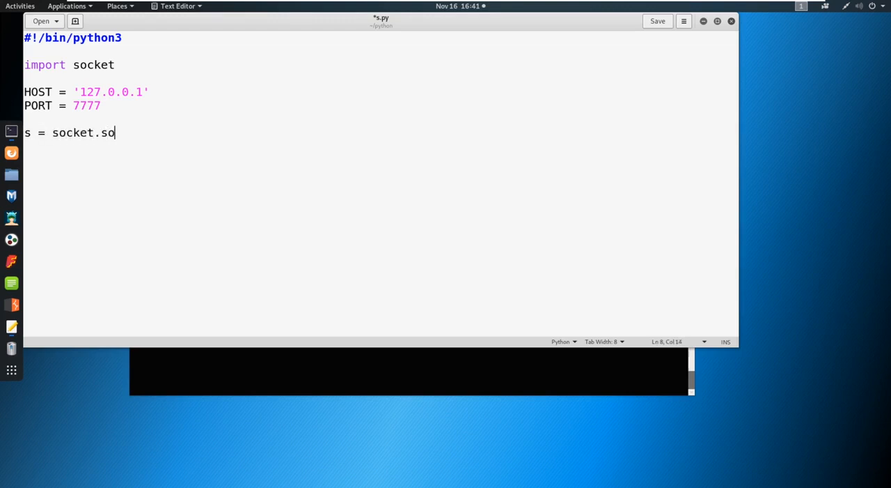
{"action": "type", "text": "cket("}
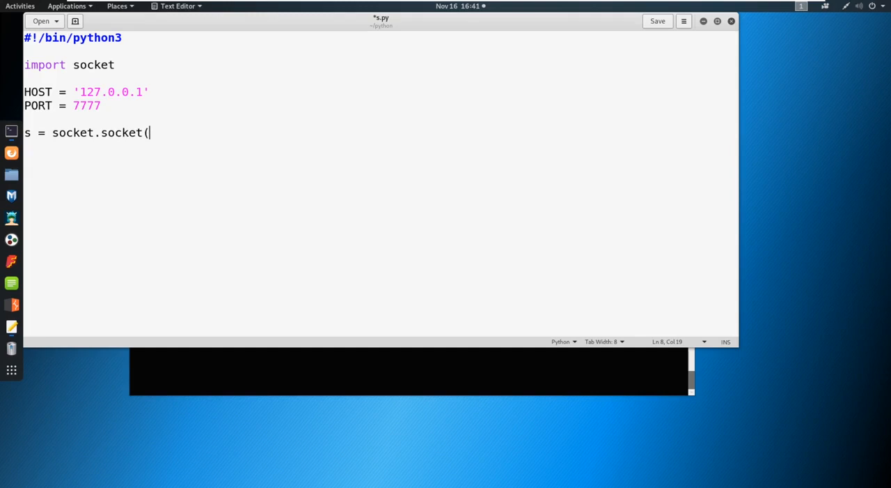
{"action": "type", "text": "socket.AF"}
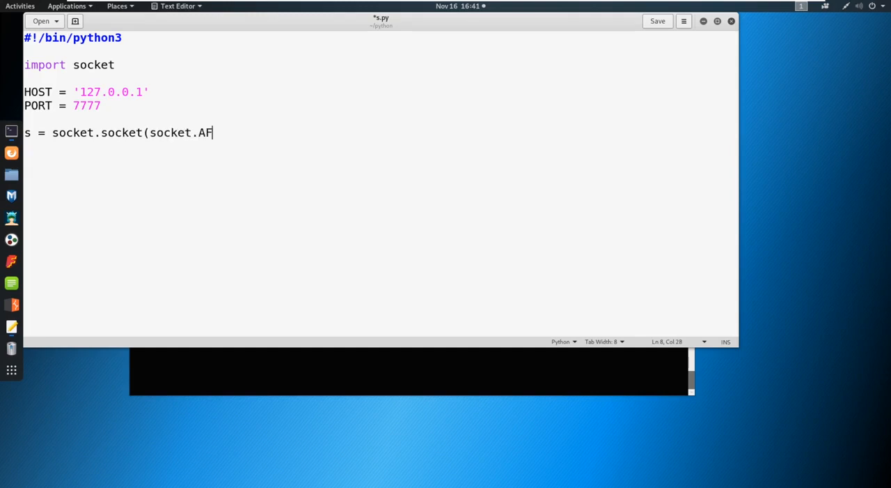
{"action": "type", "text": "_INET"}
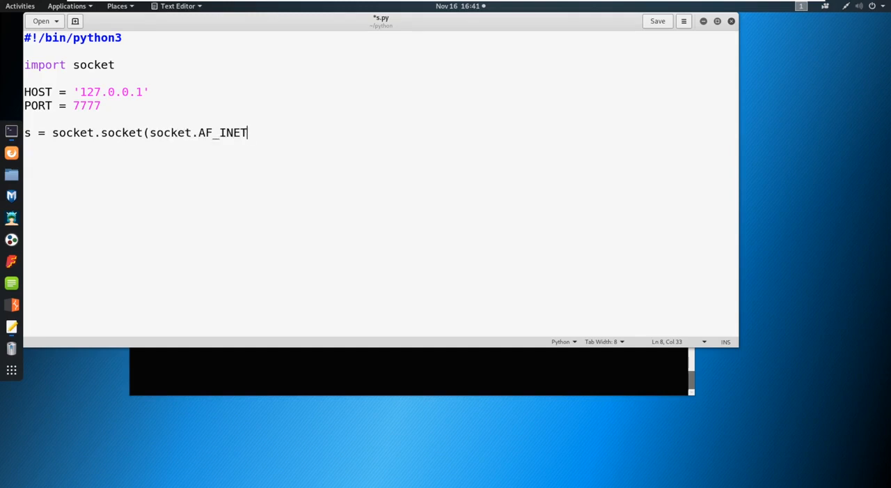
{"action": "type", "text": ", socke"}
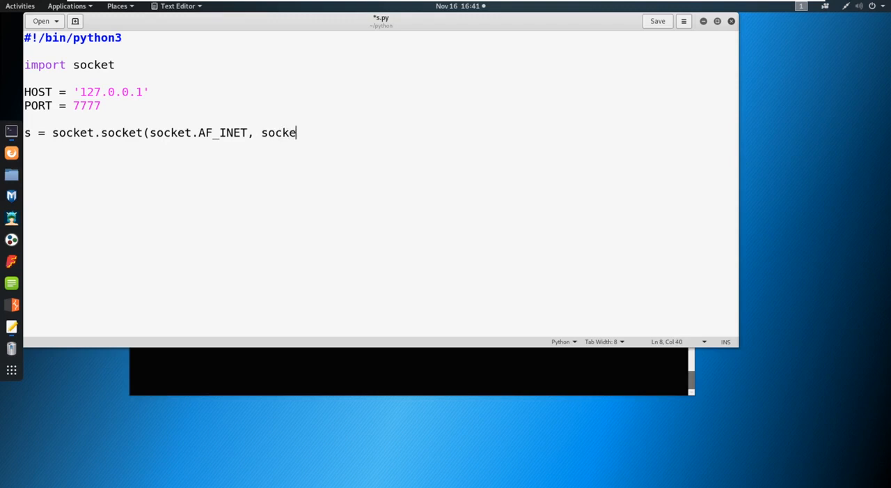
{"action": "type", "text": "t.SOCK_"}
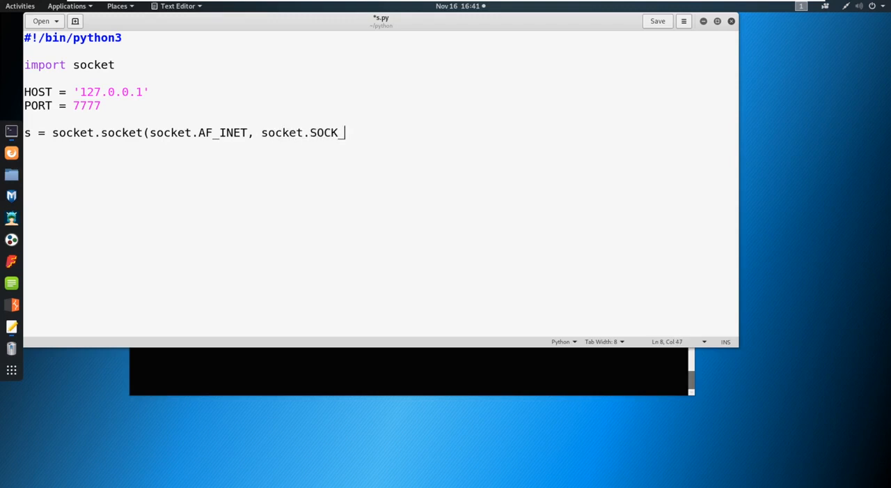
{"action": "type", "text": "STREAM)"}
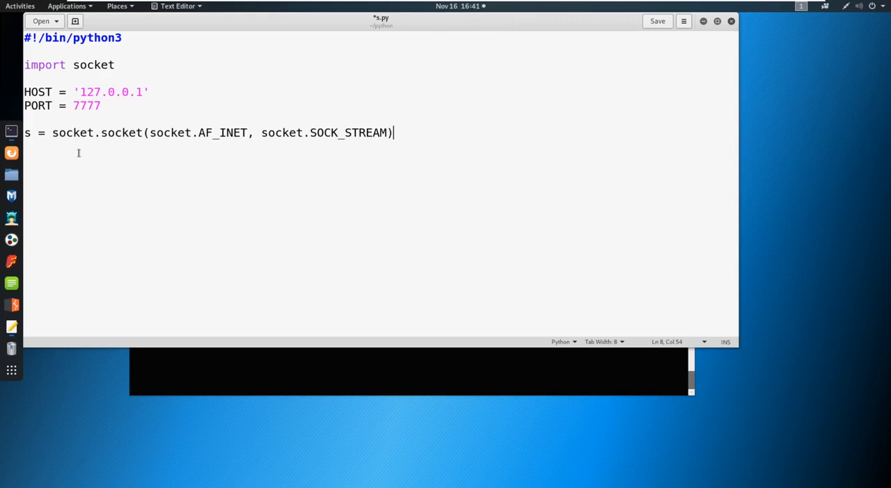
{"action": "key", "text": "Home"}
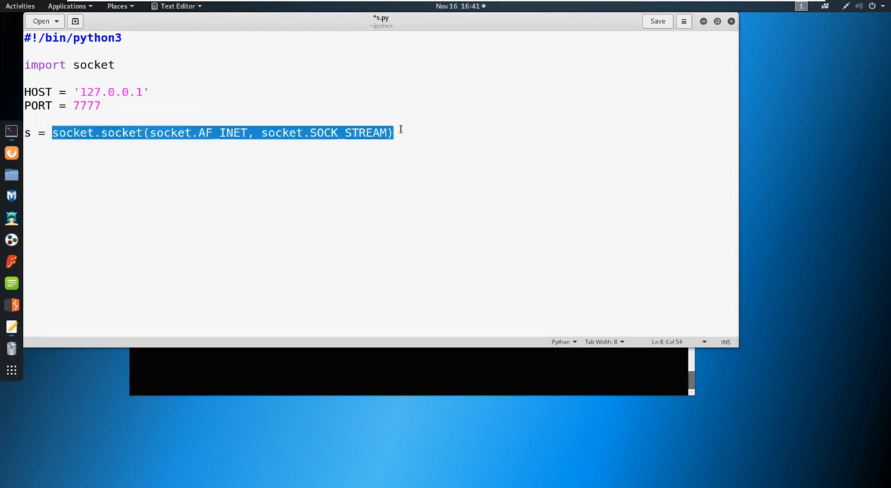
{"action": "left_click", "coordinate": [30, 132]}
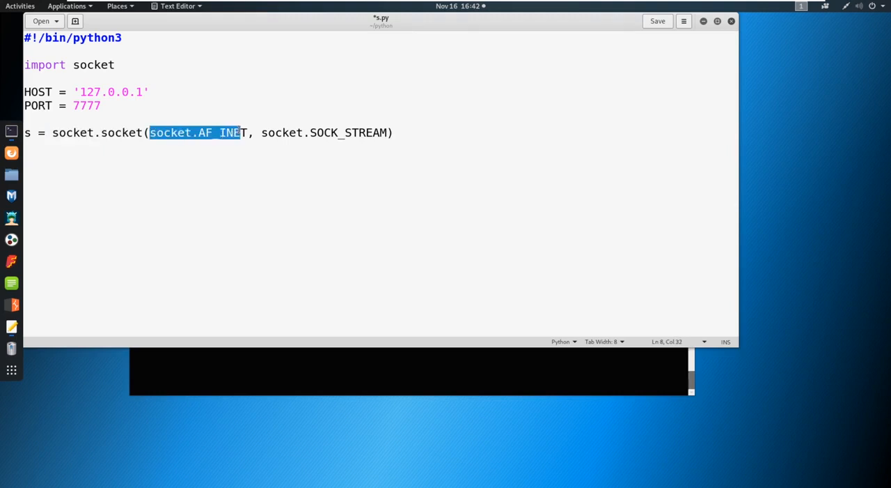
{"action": "left_click", "coordinate": [391, 132]}
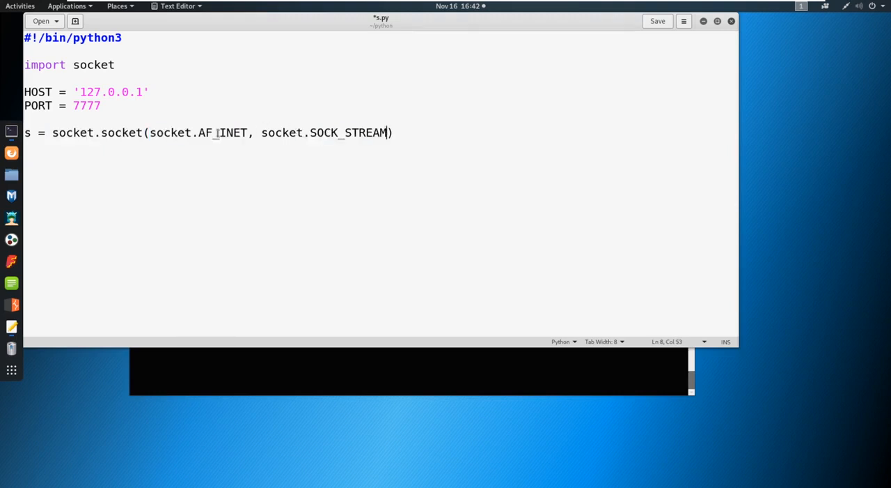
{"action": "double_click", "coordinate": [222, 133]}
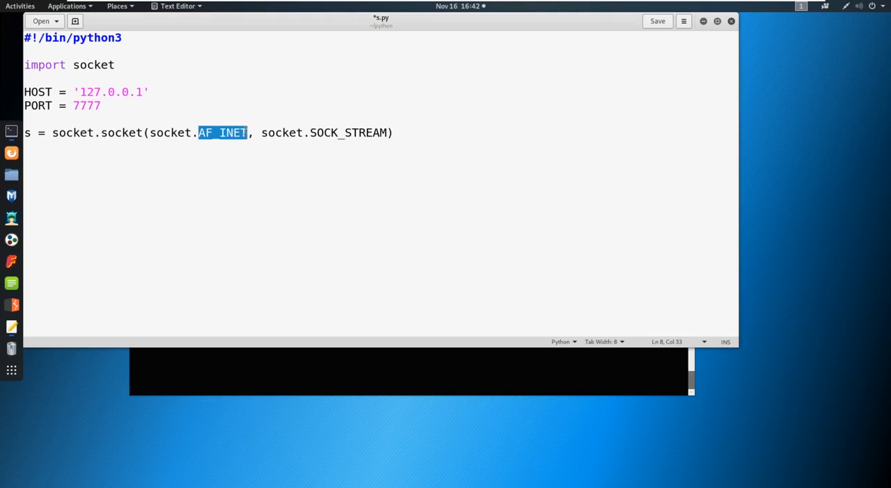
{"action": "left_click", "coordinate": [334, 133]}
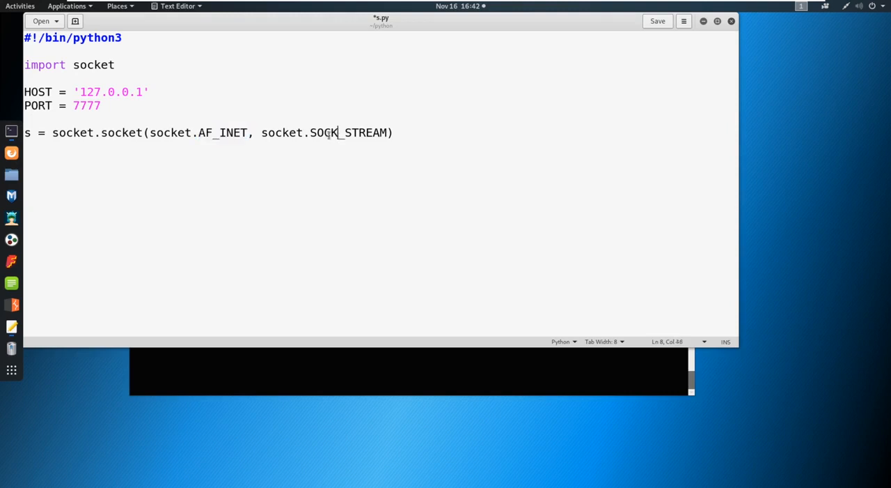
{"action": "double_click", "coordinate": [323, 133]}
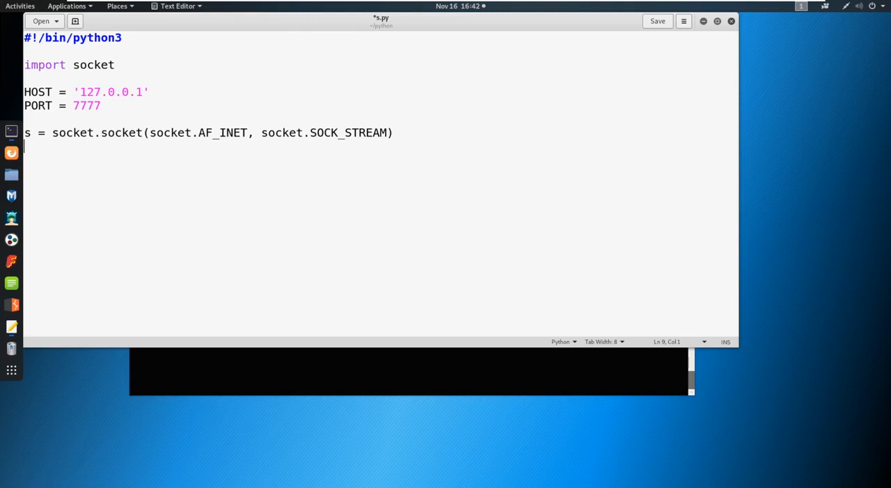
Write s.connect((HOST,PORT)) on the line after the socket creation
{"action": "type", "text": "s.con"}
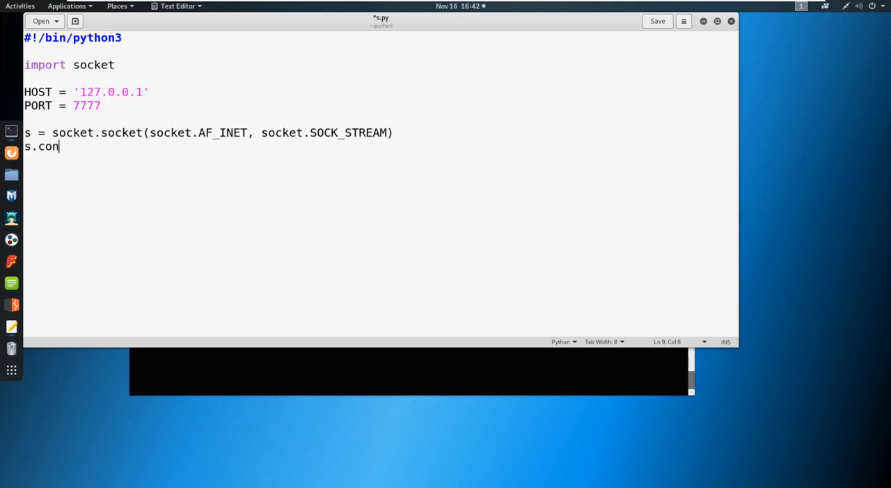
{"action": "type", "text": "nect"}
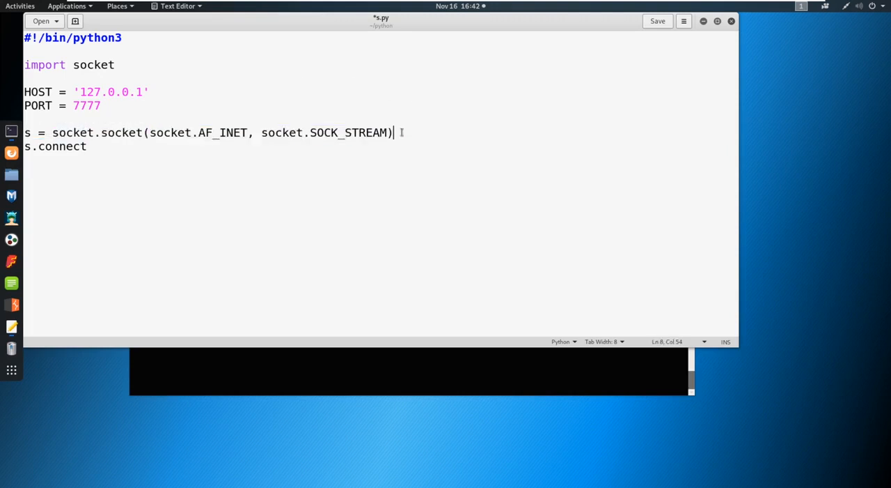
{"action": "left_click", "coordinate": [87, 145]}
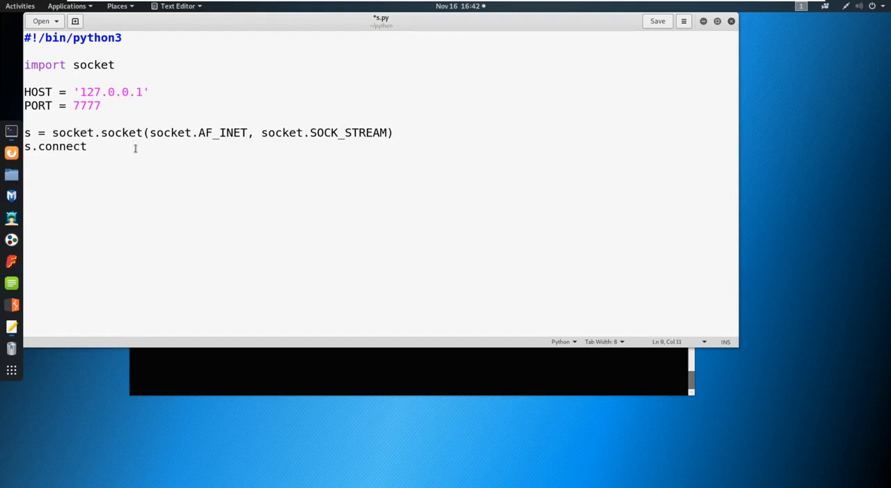
{"action": "type", "text": "("}
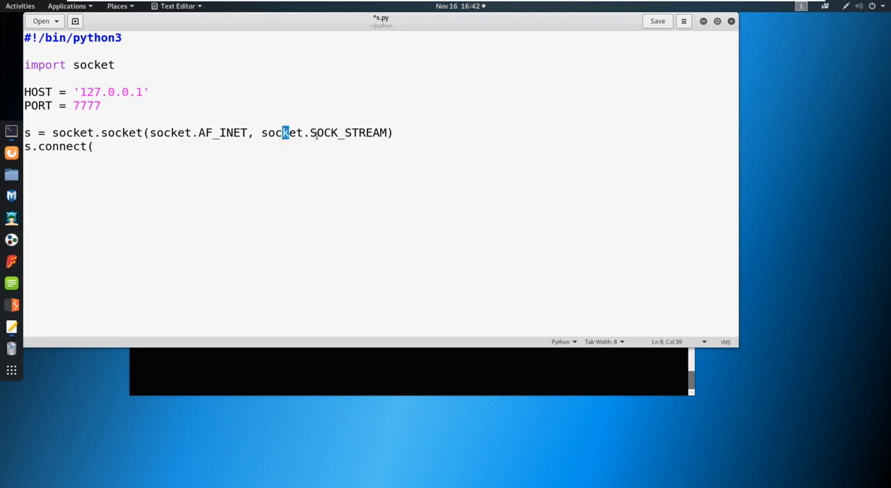
{"action": "left_click", "coordinate": [92, 146]}
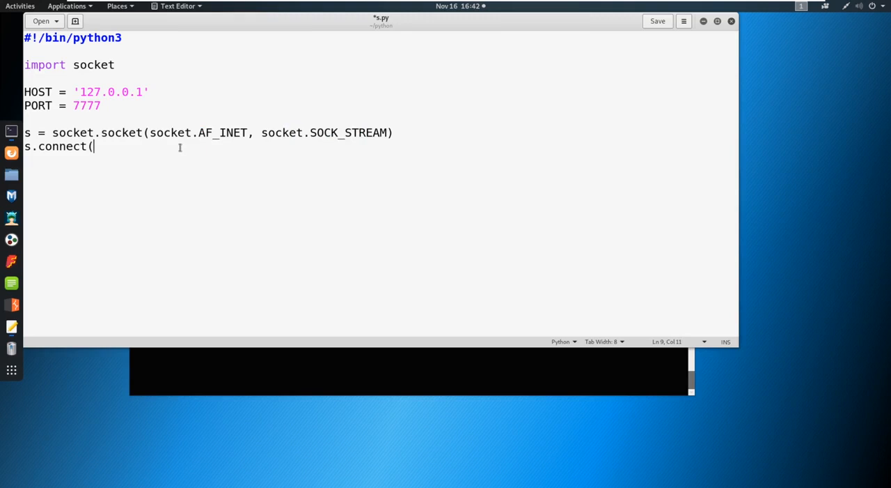
{"action": "type", "text": "(H"}
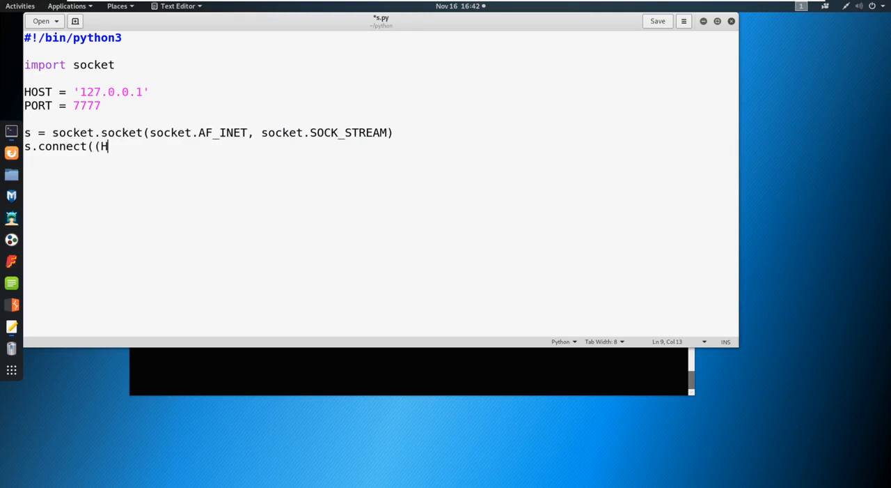
{"action": "type", "text": "OST"}
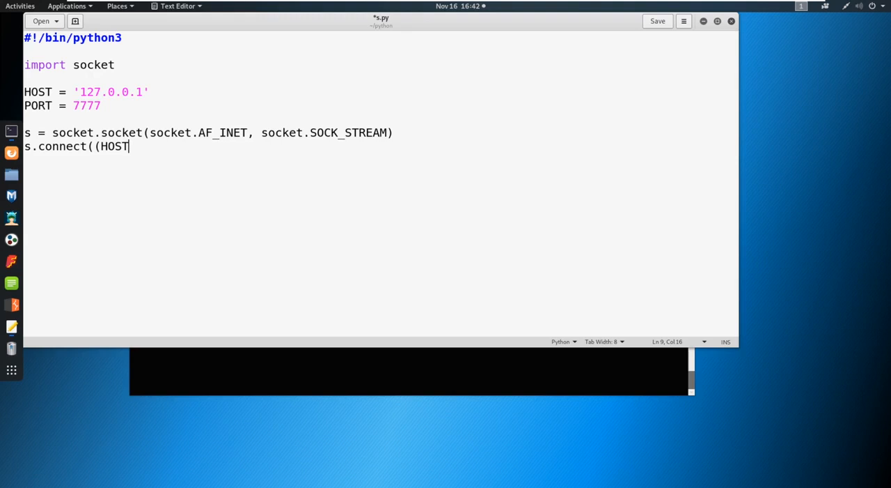
{"action": "type", "text": ",PORT"}
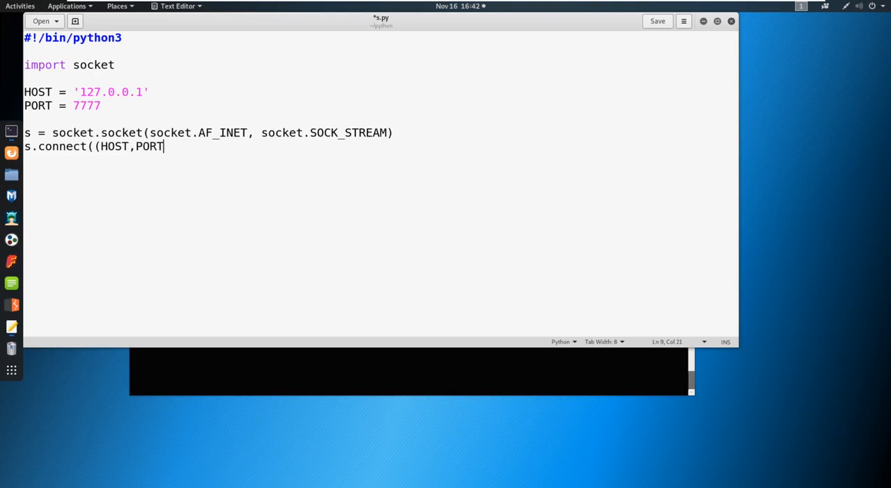
{"action": "type", "text": "))"}
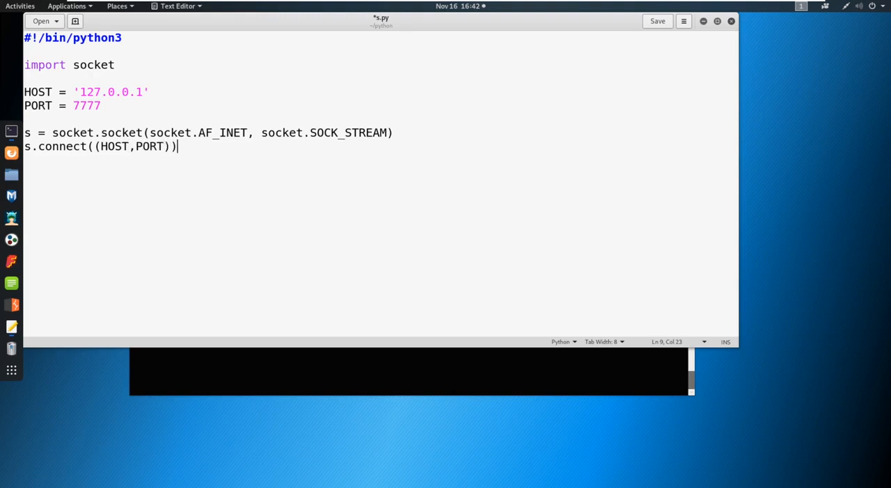
{"action": "key", "text": "BackSpace"}
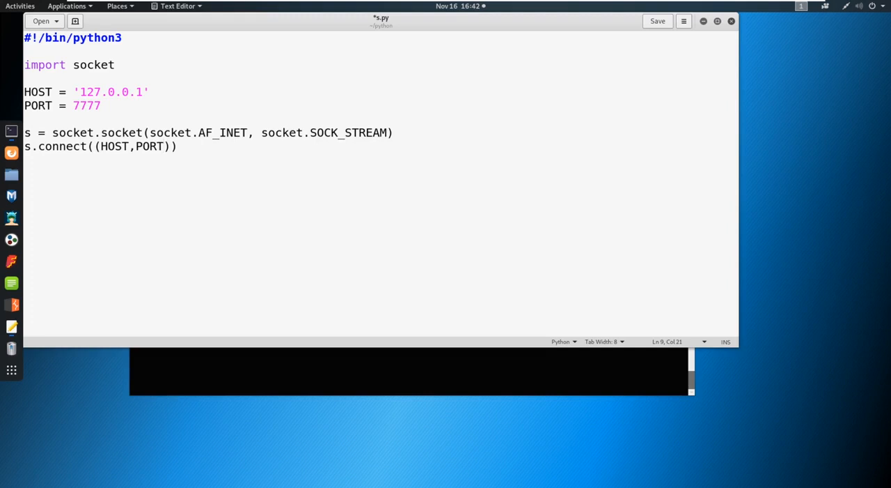
{"action": "left_click", "coordinate": [129, 145]}
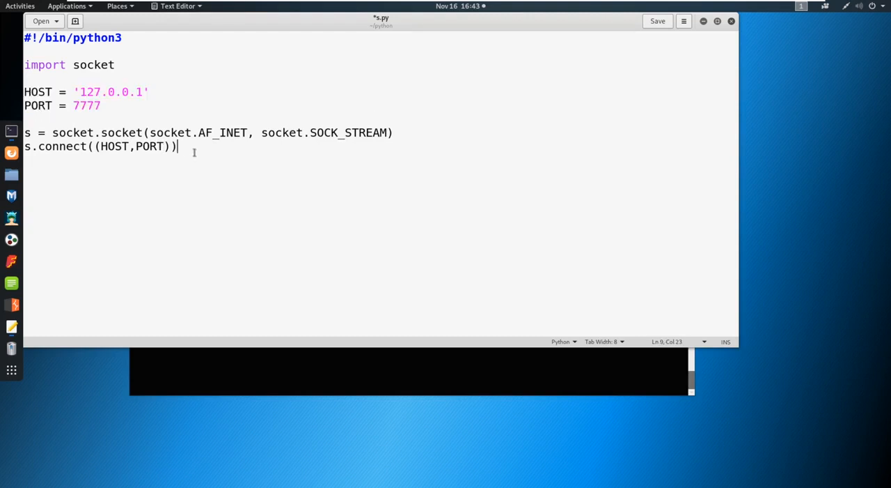
Save s.py and place a second terminal window beside the script
{"action": "left_click", "coordinate": [657, 21]}
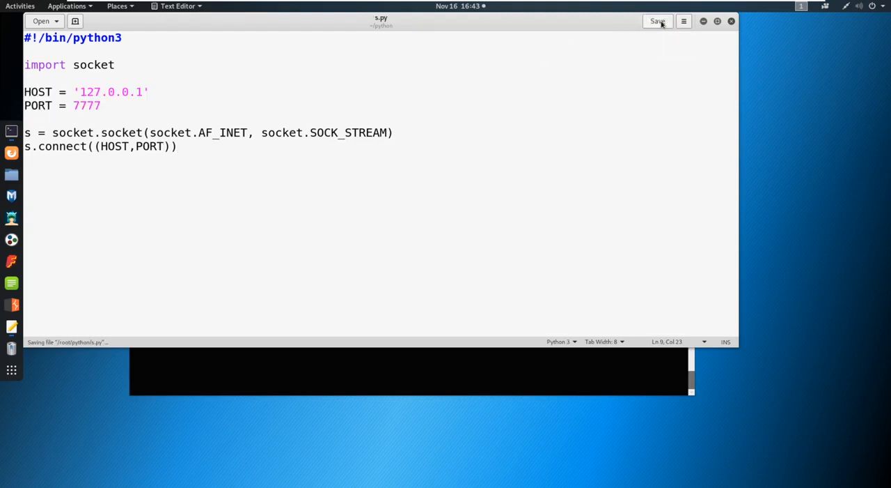
{"action": "right_click", "coordinate": [11, 131]}
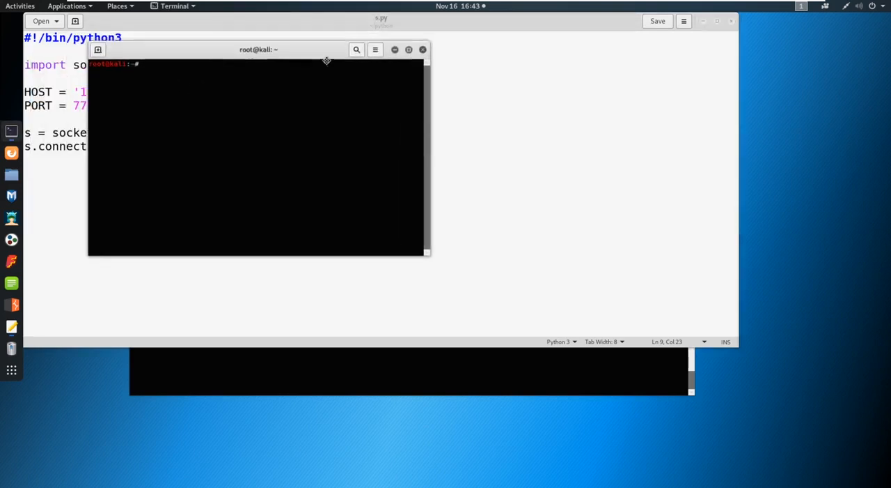
{"action": "left_click_drag", "start_coordinate": [258, 50], "coordinate": [609, 152]}
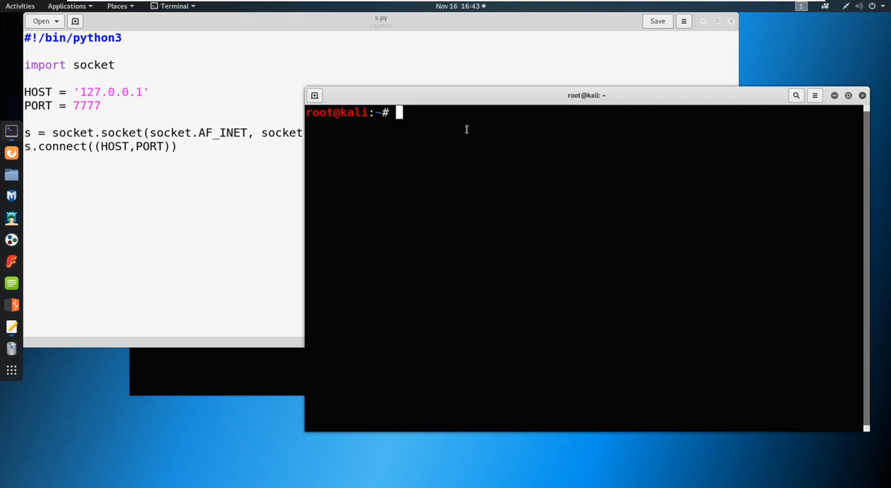
Start a netcat listener with 'nc -nvlp 7777' in the new terminal
{"action": "type", "text": "nc"}
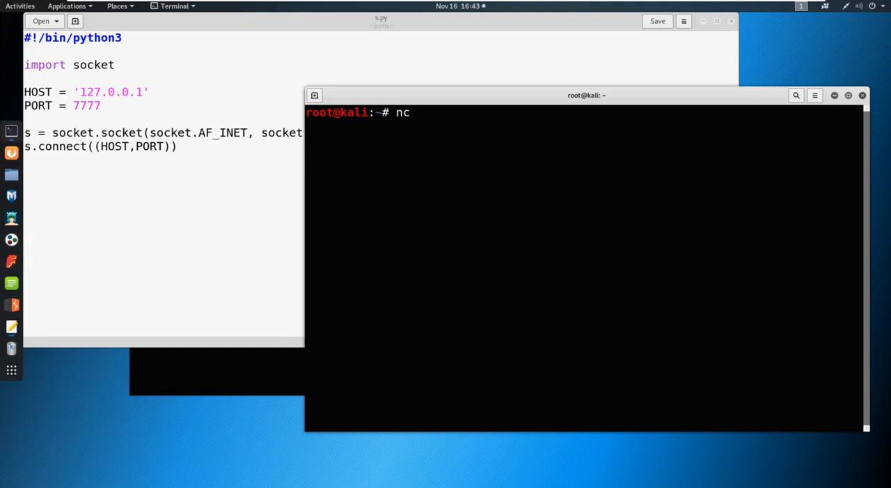
{"action": "type", "text": "-nvlp"}
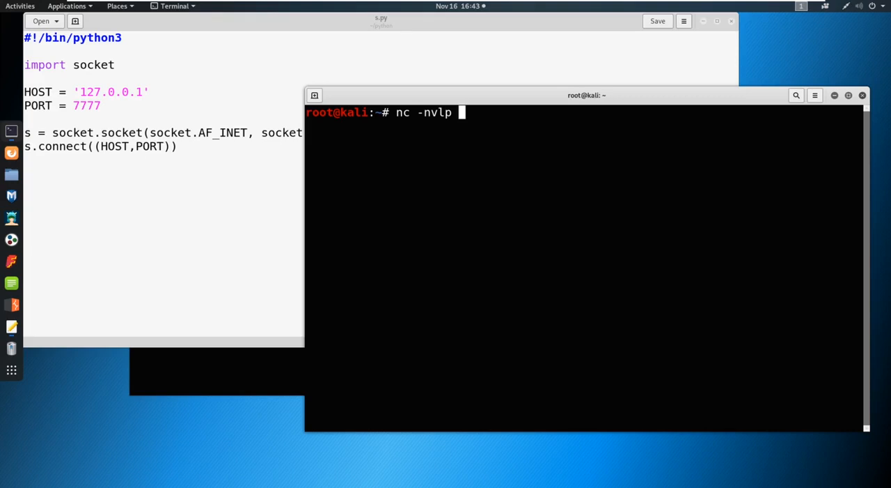
{"action": "type", "text": "7"}
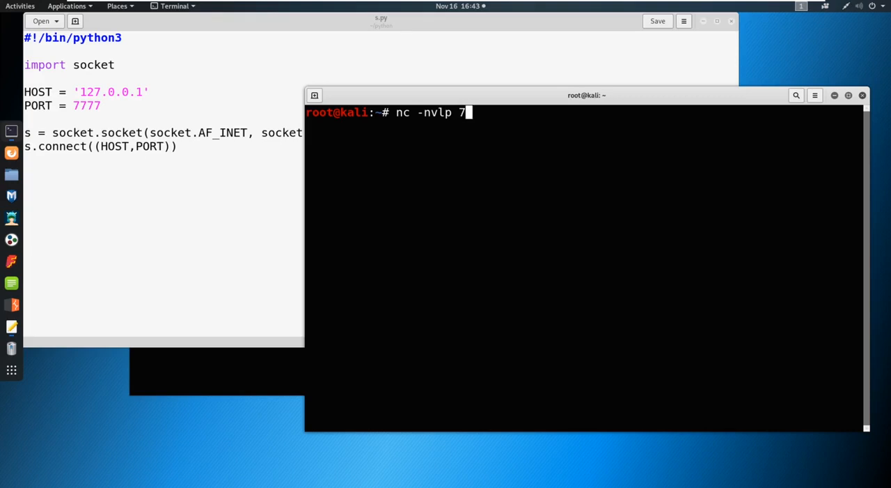
{"action": "type", "text": "777"}
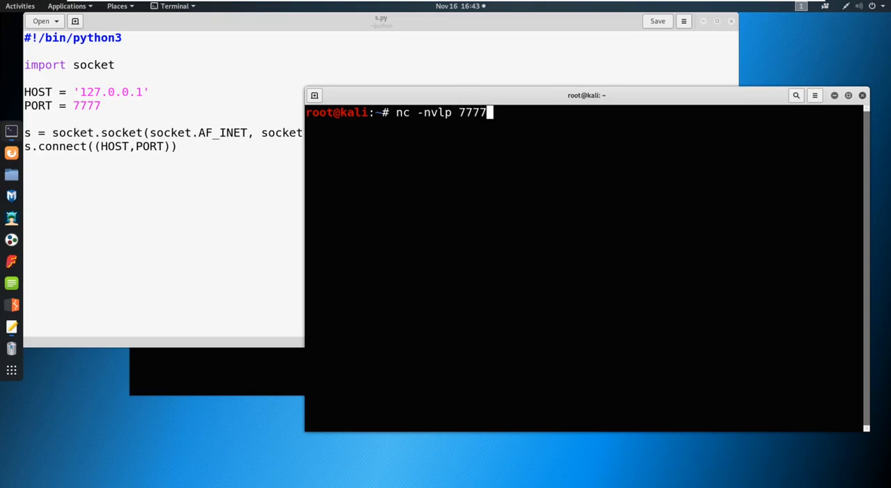
{"action": "key", "text": "Return"}
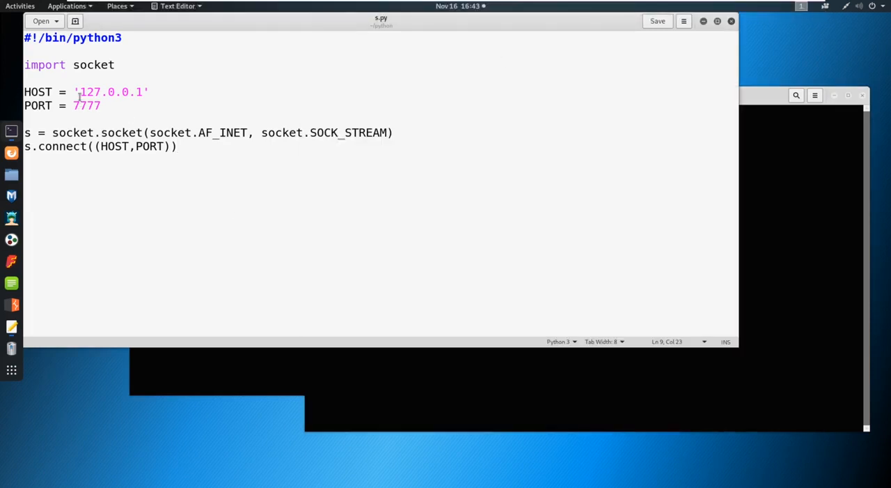
Check the 127.0.0.1 host address, save s.py, and close gedit
{"action": "double_click", "coordinate": [110, 92]}
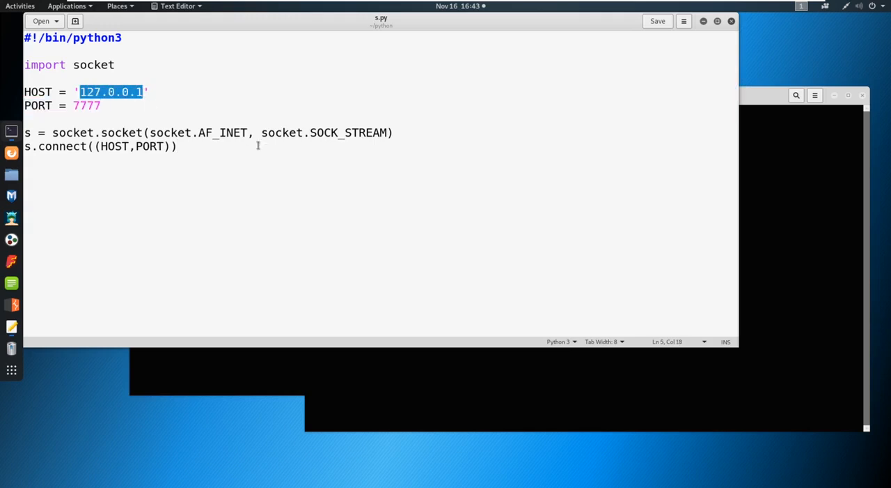
{"action": "mouse_move", "coordinate": [240, 340]}
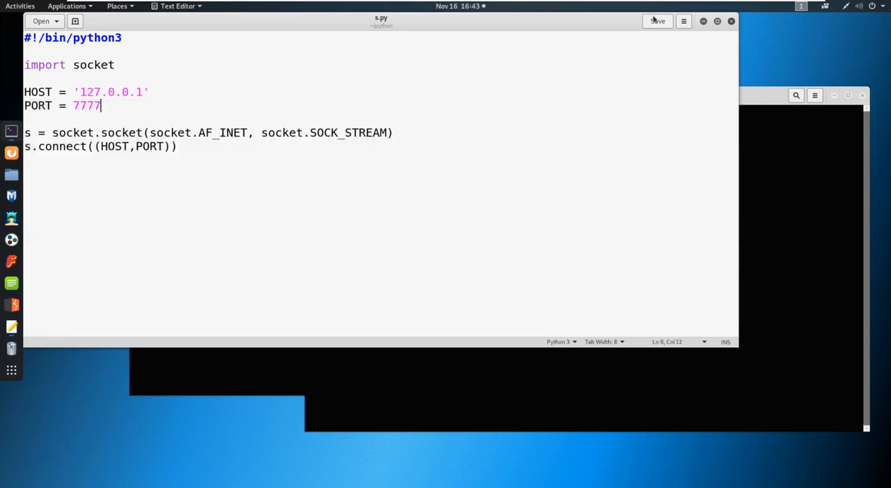
{"action": "mouse_move", "coordinate": [263, 121]}
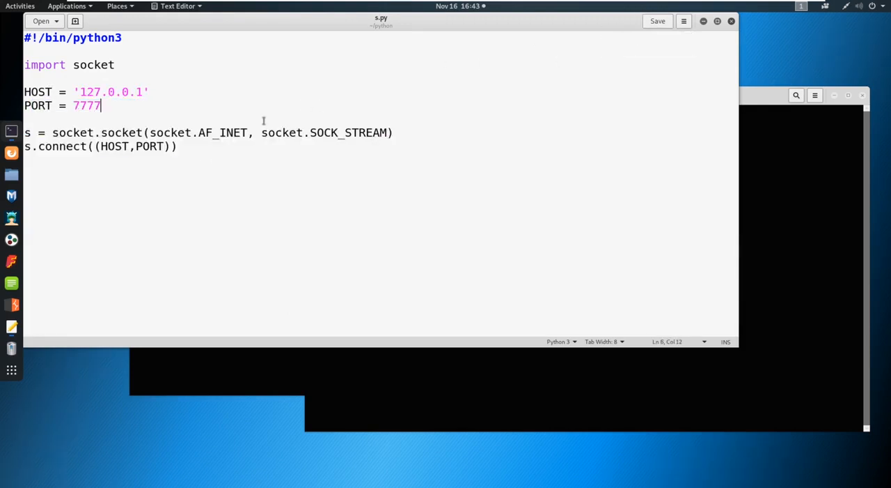
{"action": "left_click", "coordinate": [657, 21]}
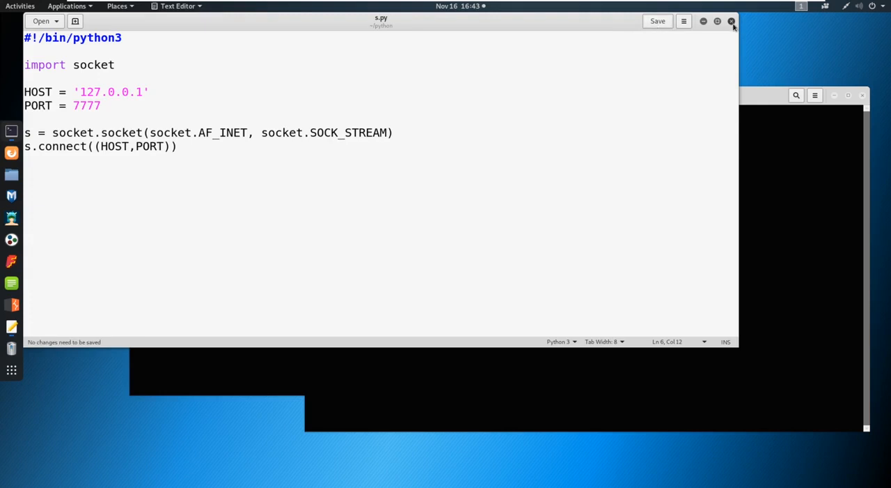
{"action": "left_click", "coordinate": [732, 21]}
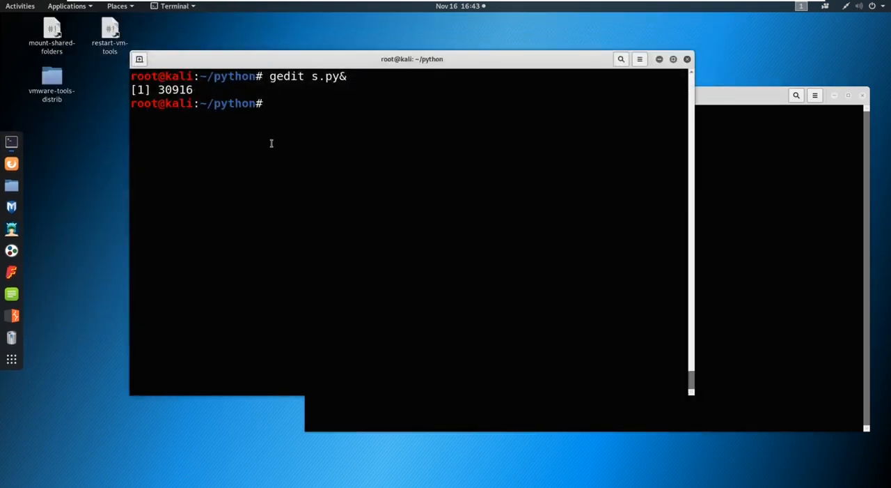
Run 'python3 s.py' and view the listener's connection from 127.0.0.1
{"action": "type", "text": "python3"}
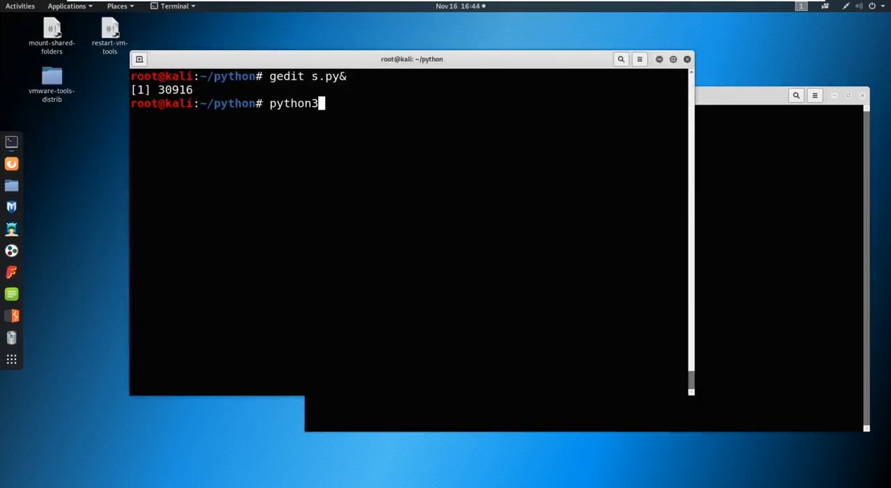
{"action": "type", "text": "s.py"}
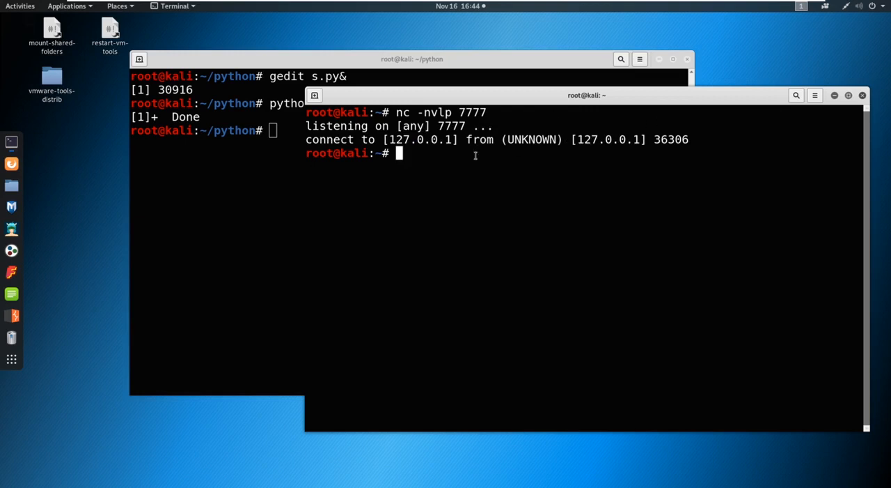
{"action": "left_click", "coordinate": [411, 59]}
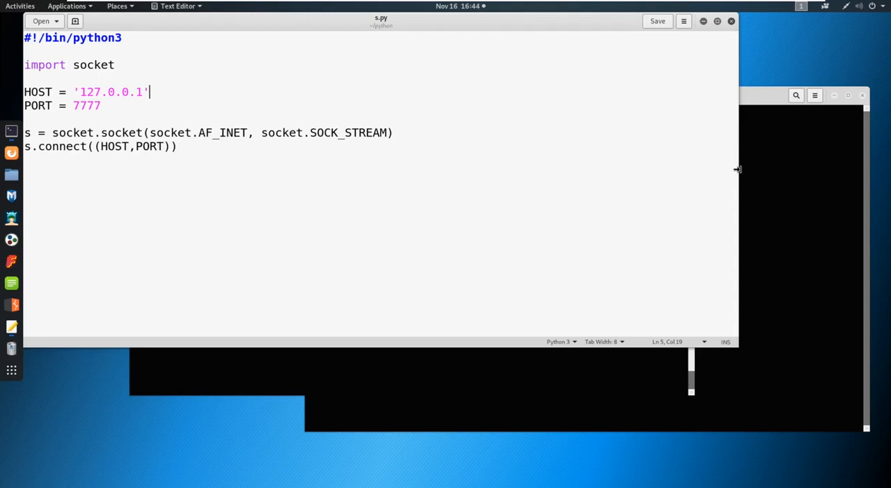
{"action": "mouse_move", "coordinate": [728, 178]}
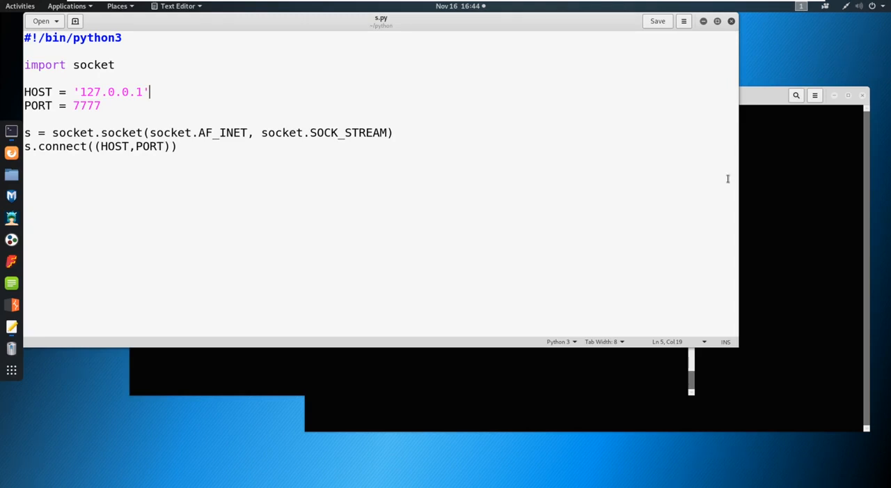
{"action": "mouse_move", "coordinate": [710, 195]}
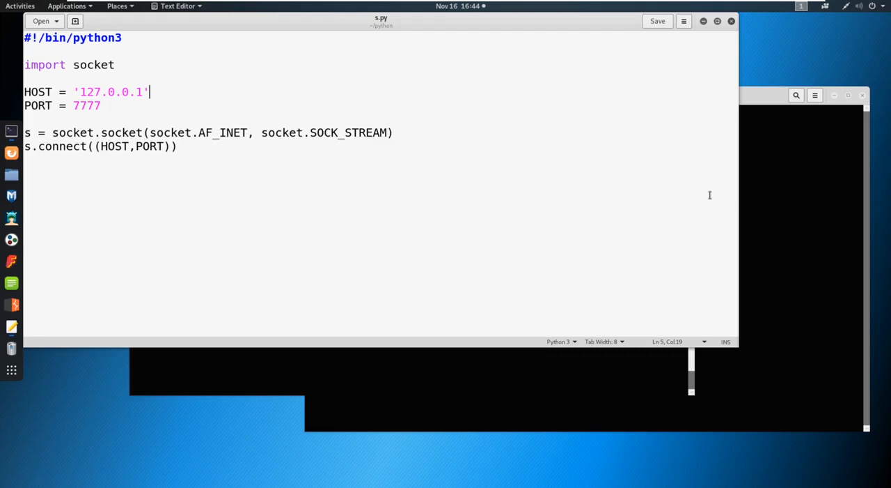